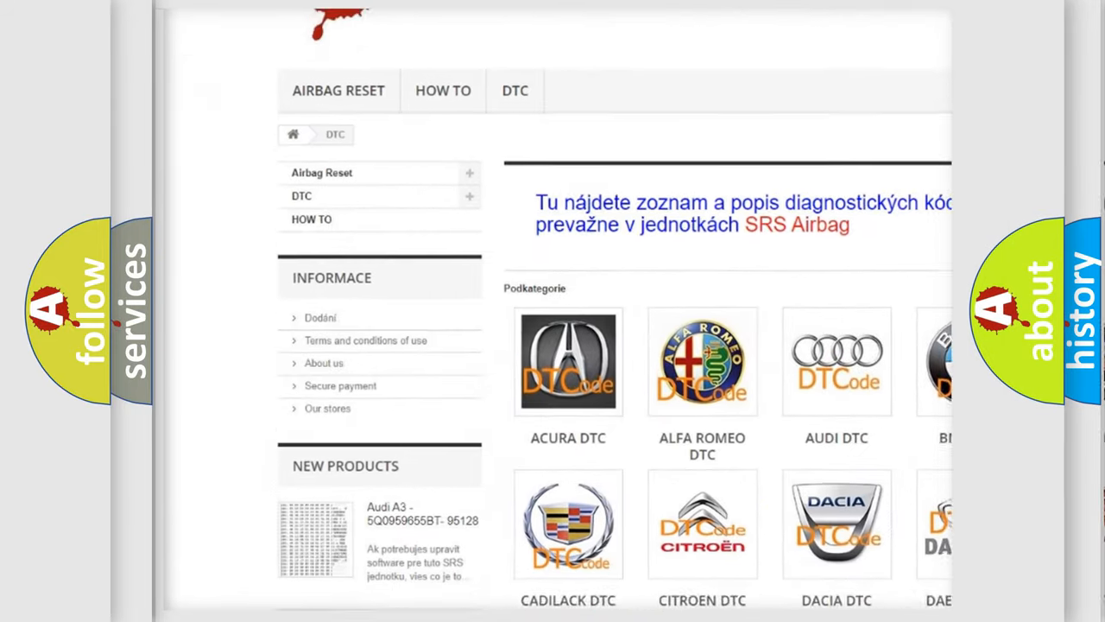
{"action": "scroll", "scroll_direction": "down", "scroll_amount": 3}
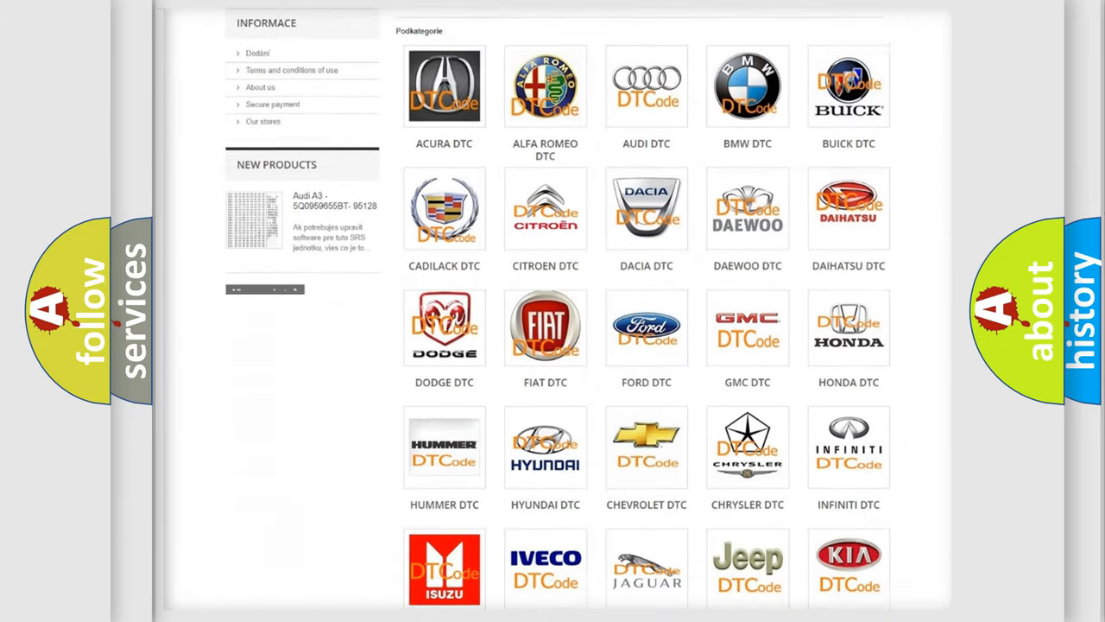
{"action": "scroll", "scroll_direction": "down", "scroll_amount": 3}
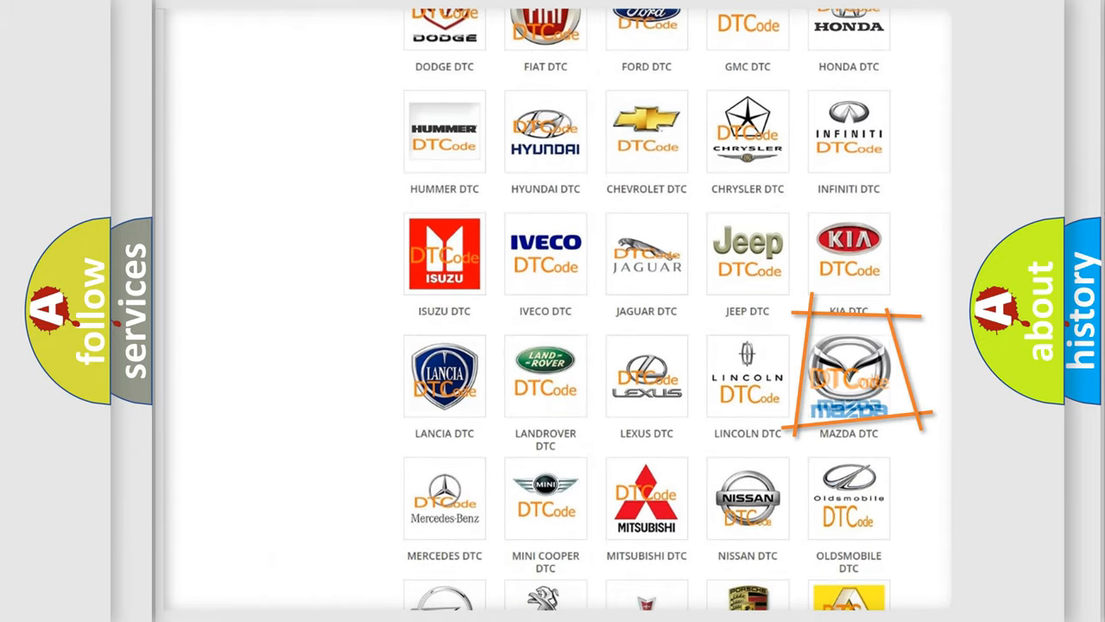